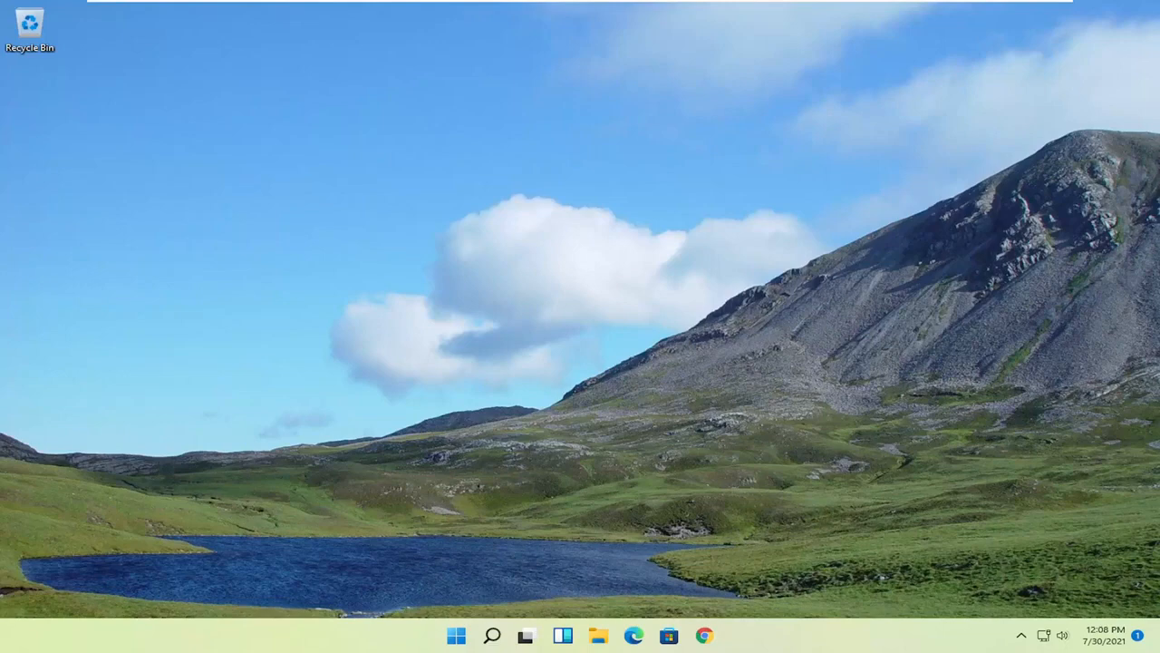
mouse_move(821, 635)
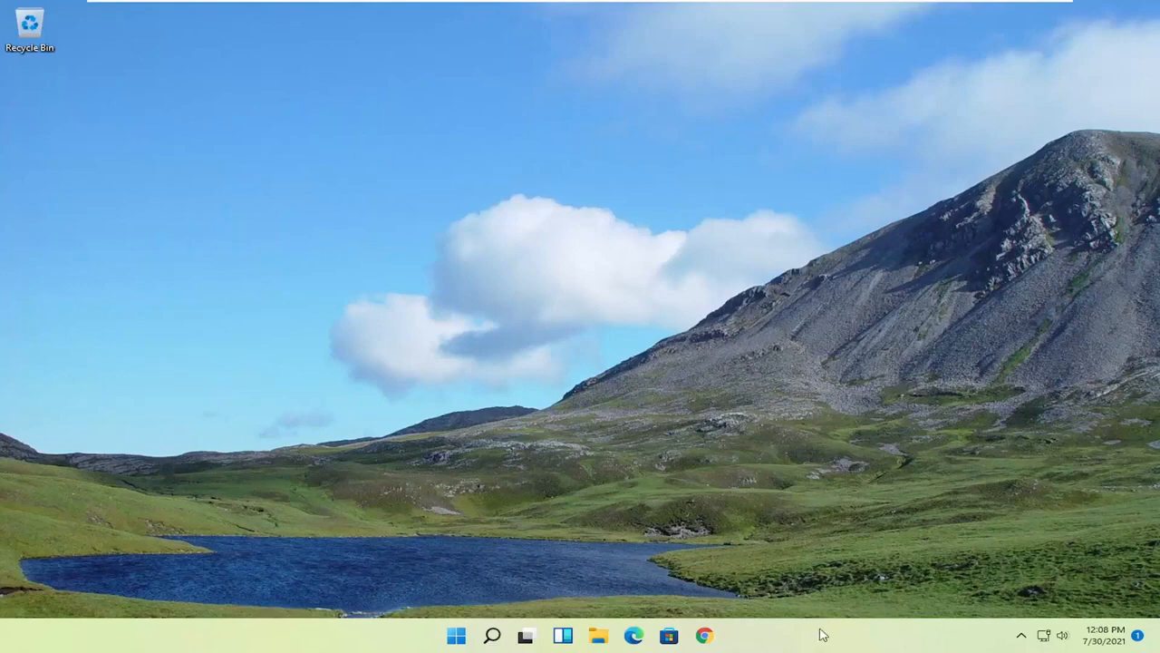
Step: Disable Microsoft OneDrive on Task Manager's Startup tab
right_click(455, 634)
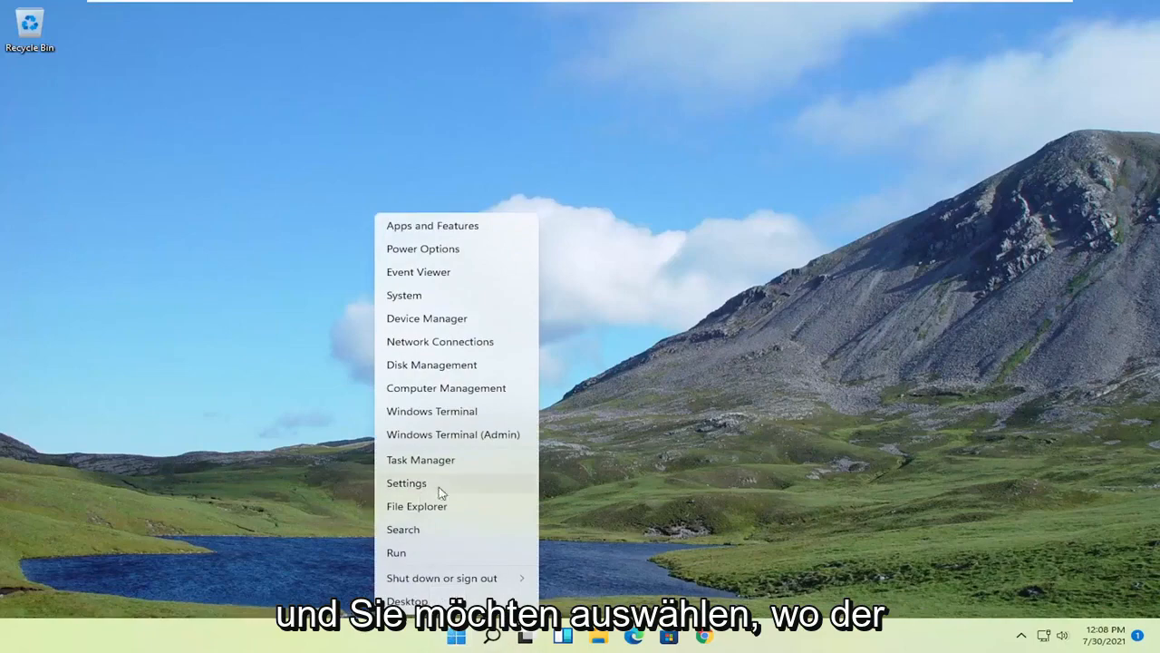
click(419, 459)
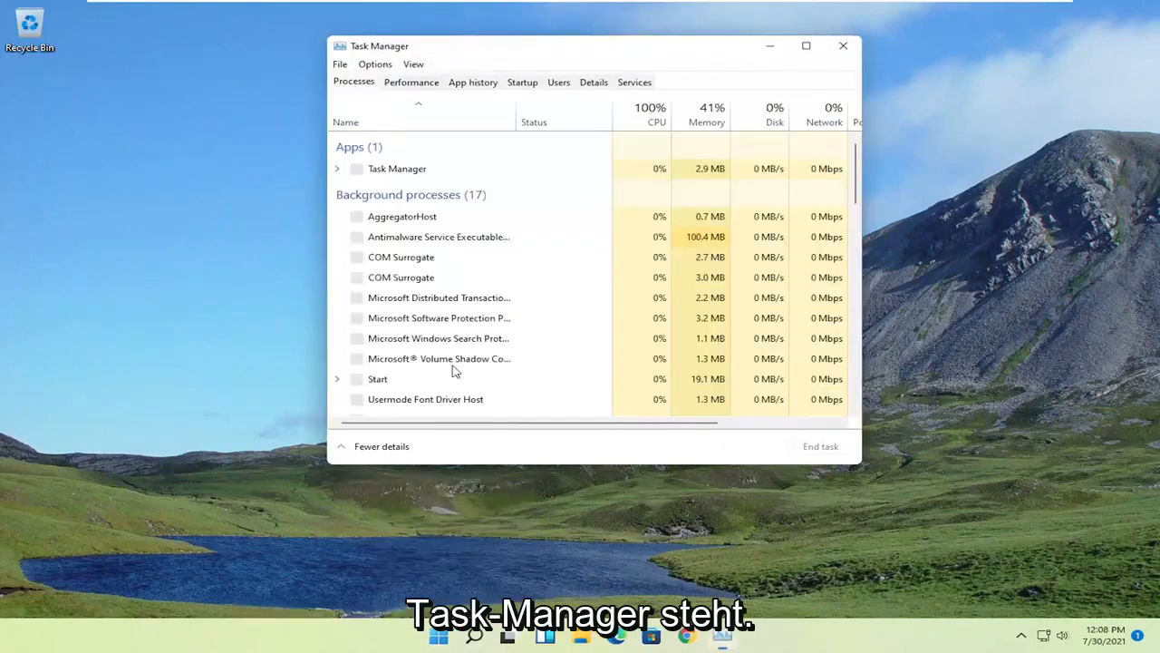
click(523, 82)
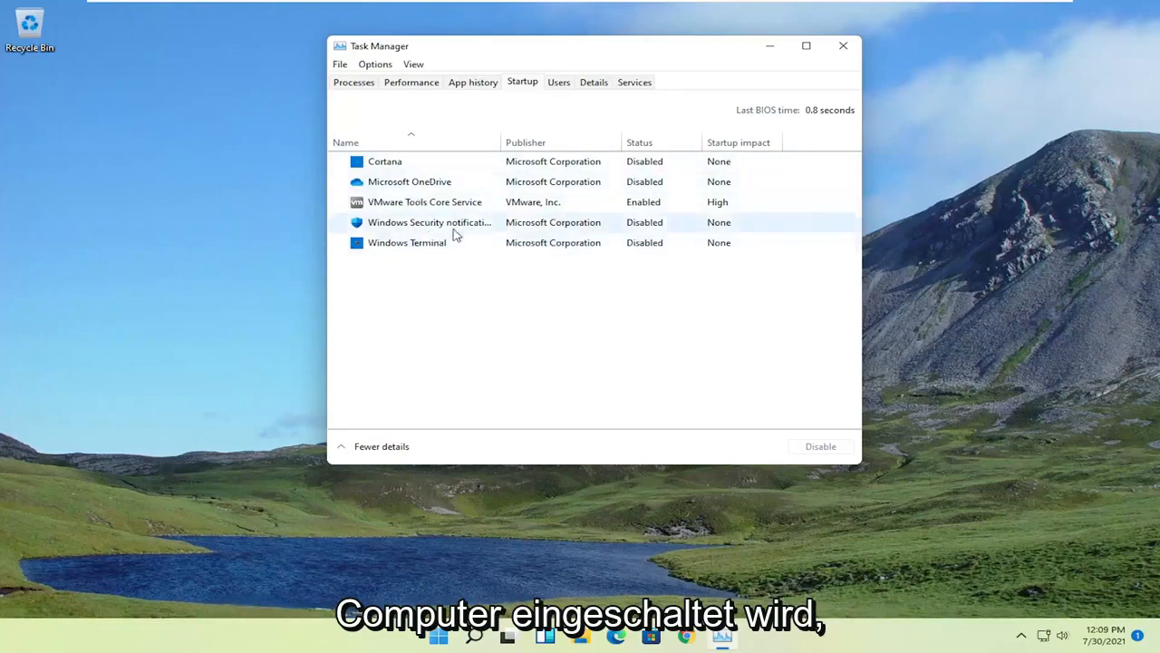
mouse_move(456, 209)
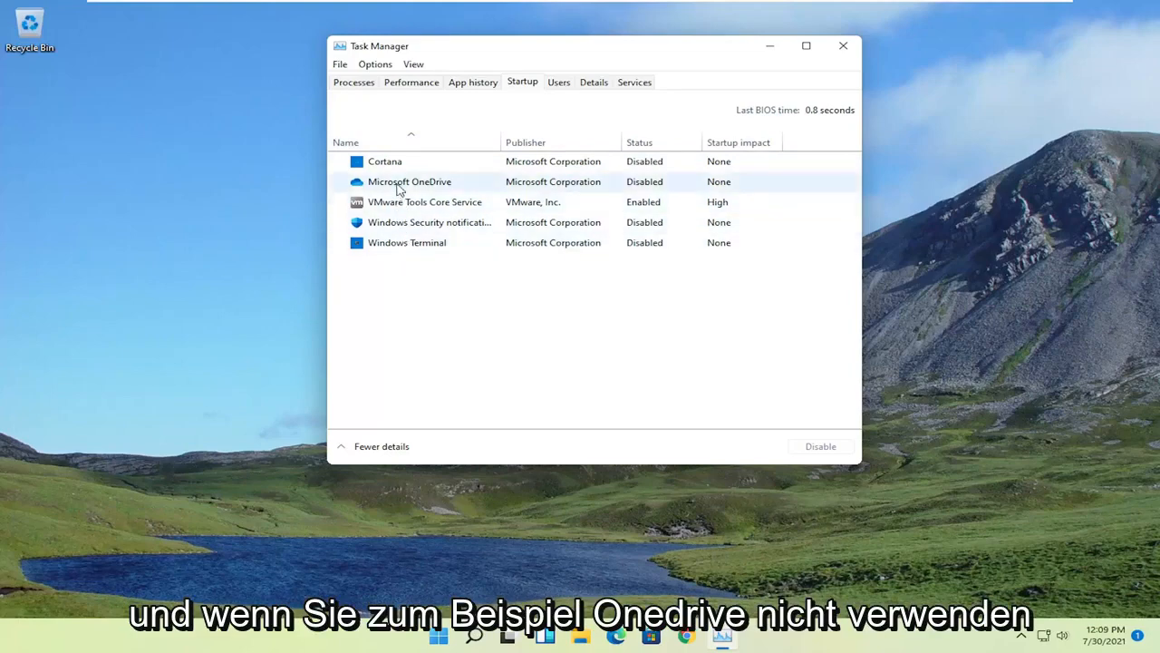
click(409, 182)
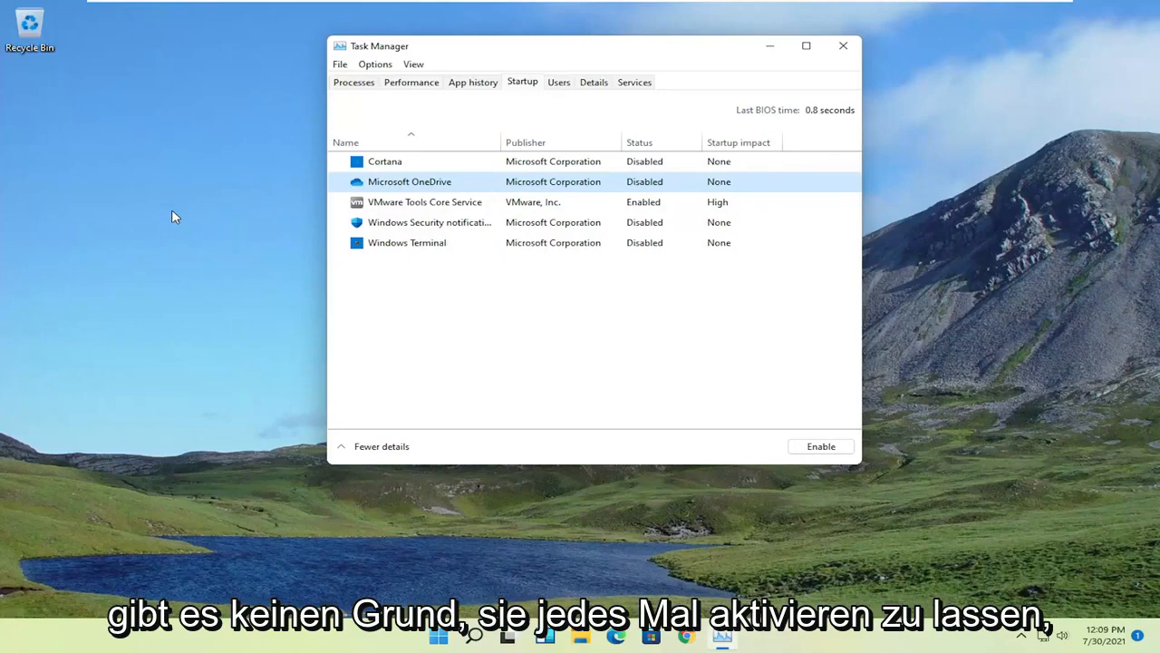
mouse_move(534, 127)
text(control pane)
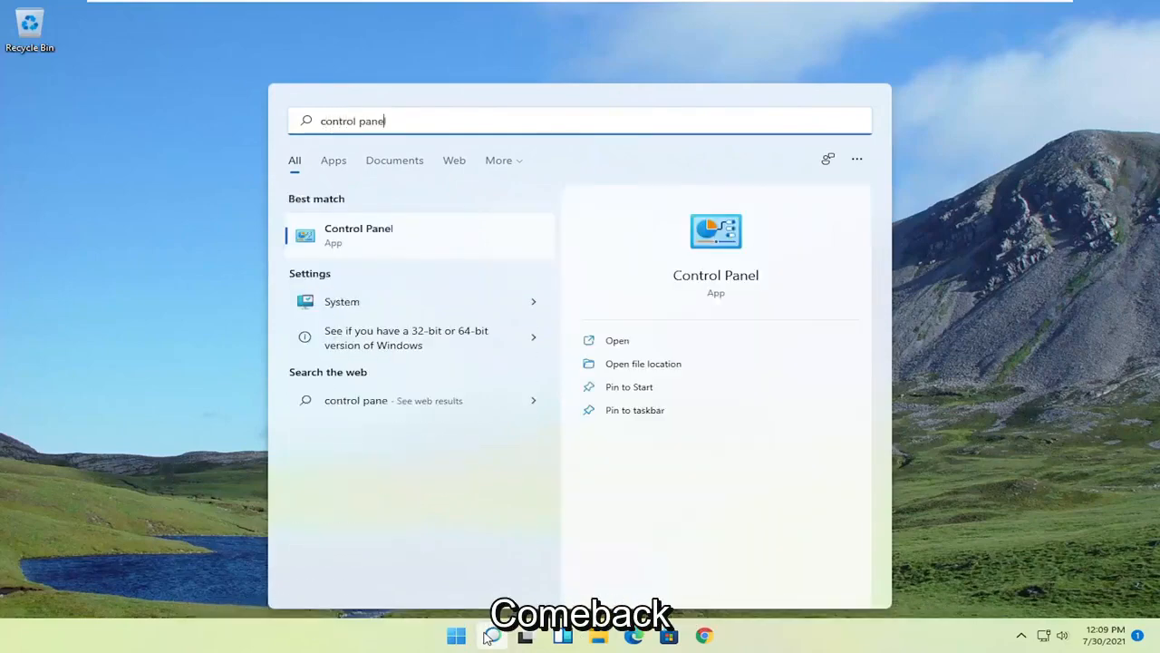
Step: Show Control Panel items as large icons and go to Power Options
click(617, 340)
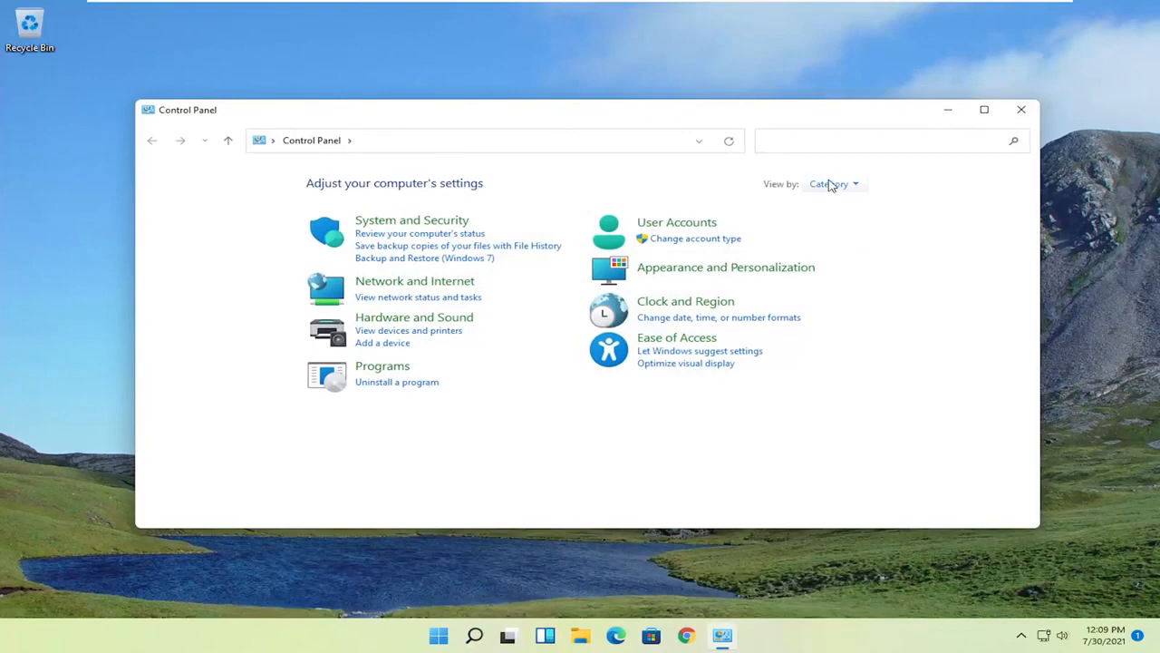
click(832, 184)
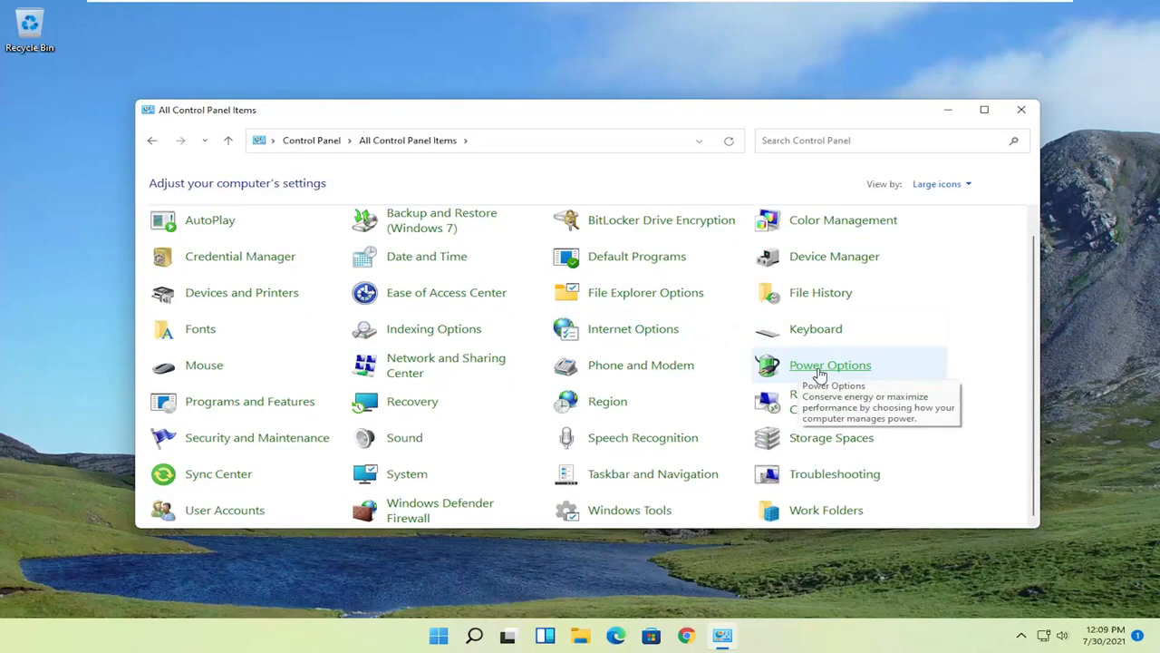
click(829, 364)
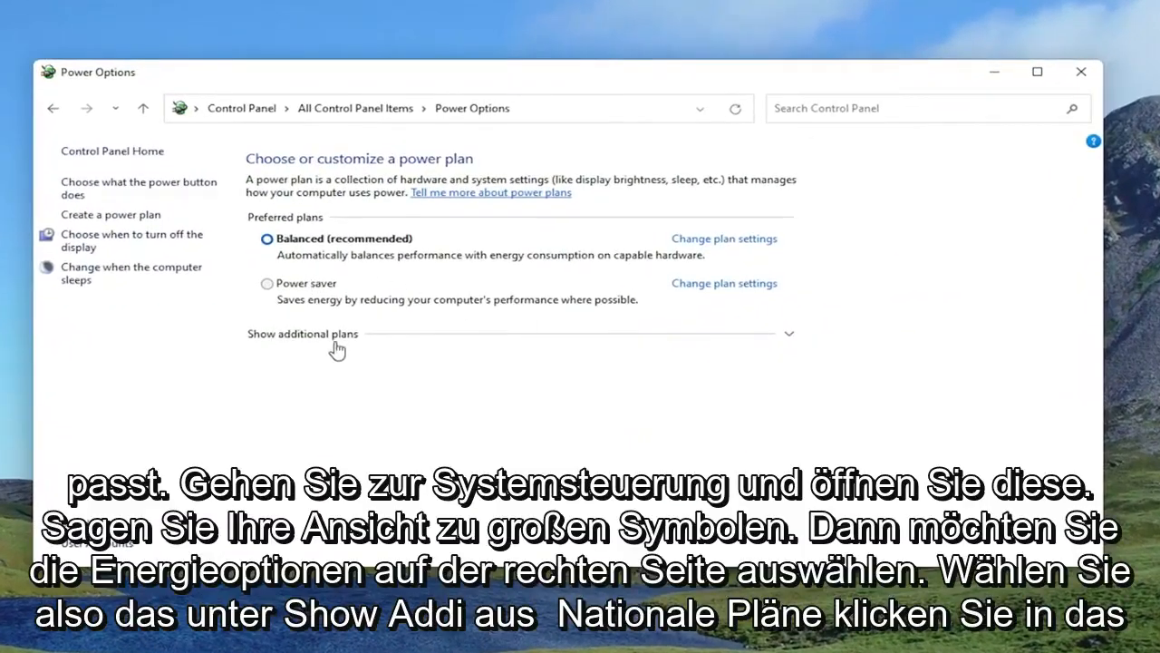
Step: Select the hidden High performance power plan, then close Power Options
click(301, 334)
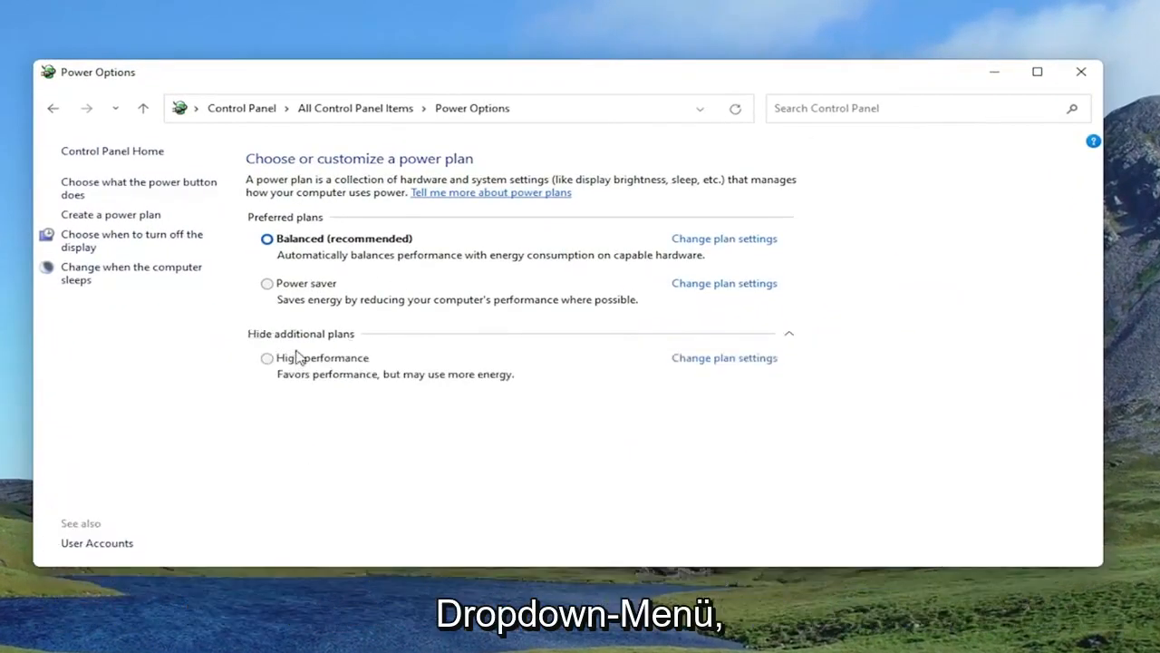
click(267, 357)
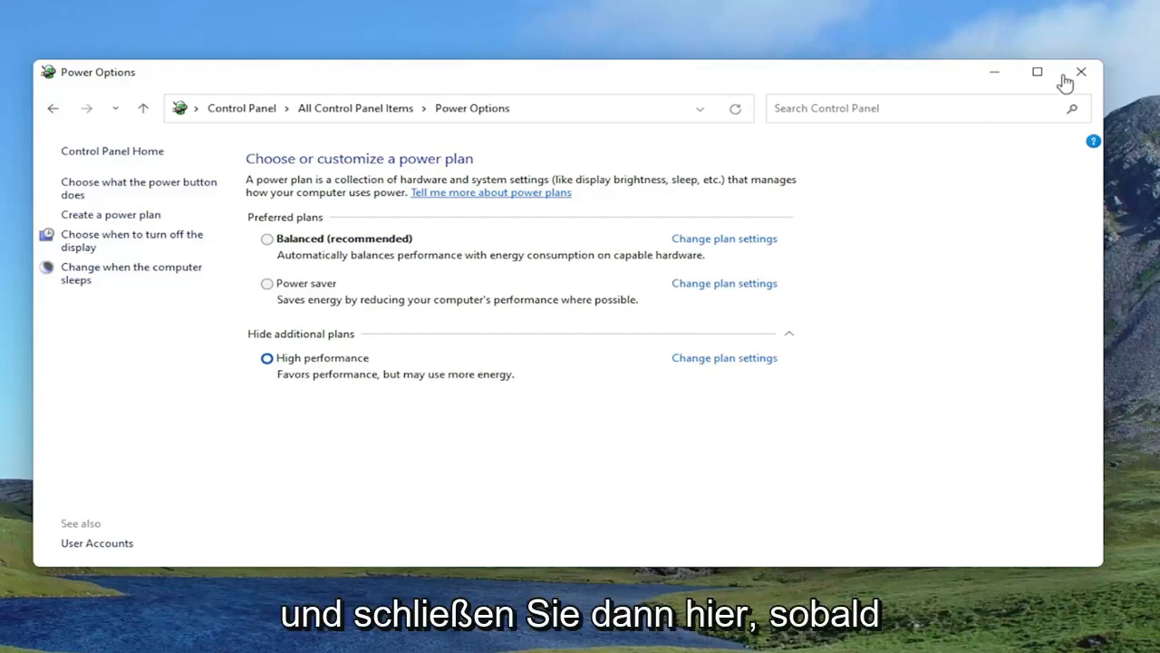
click(1081, 72)
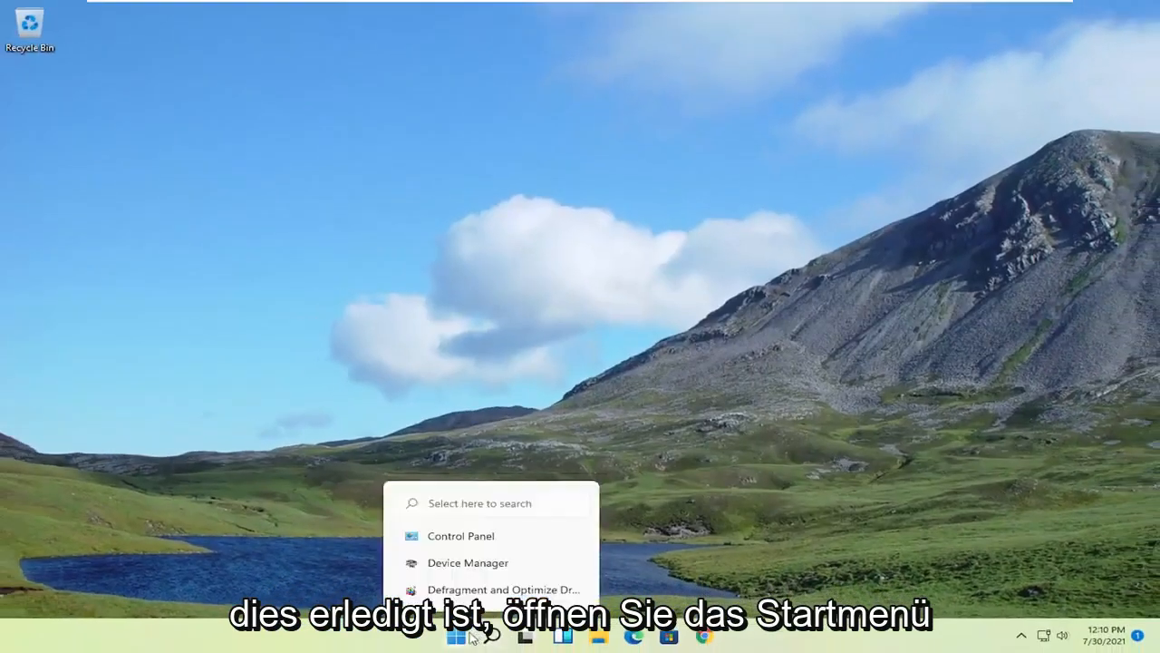
Step: Launch Device Manager from search and bring up the VMware SVGA 3D adapter's context menu
text(device manager)
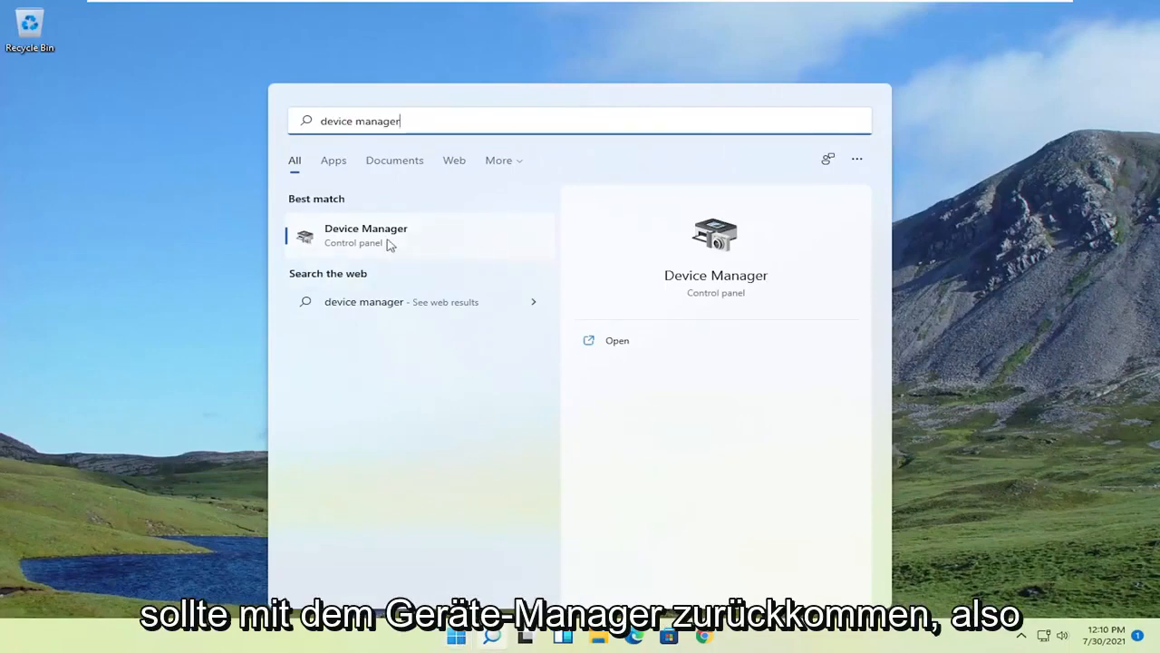
click(365, 235)
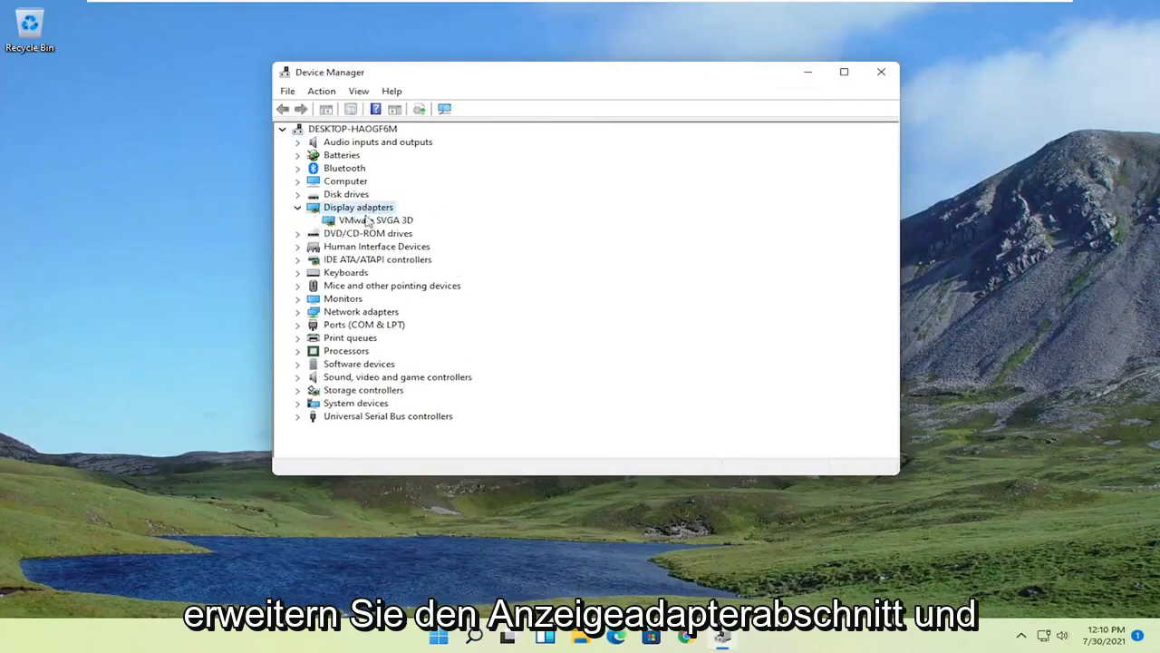
right_click(375, 220)
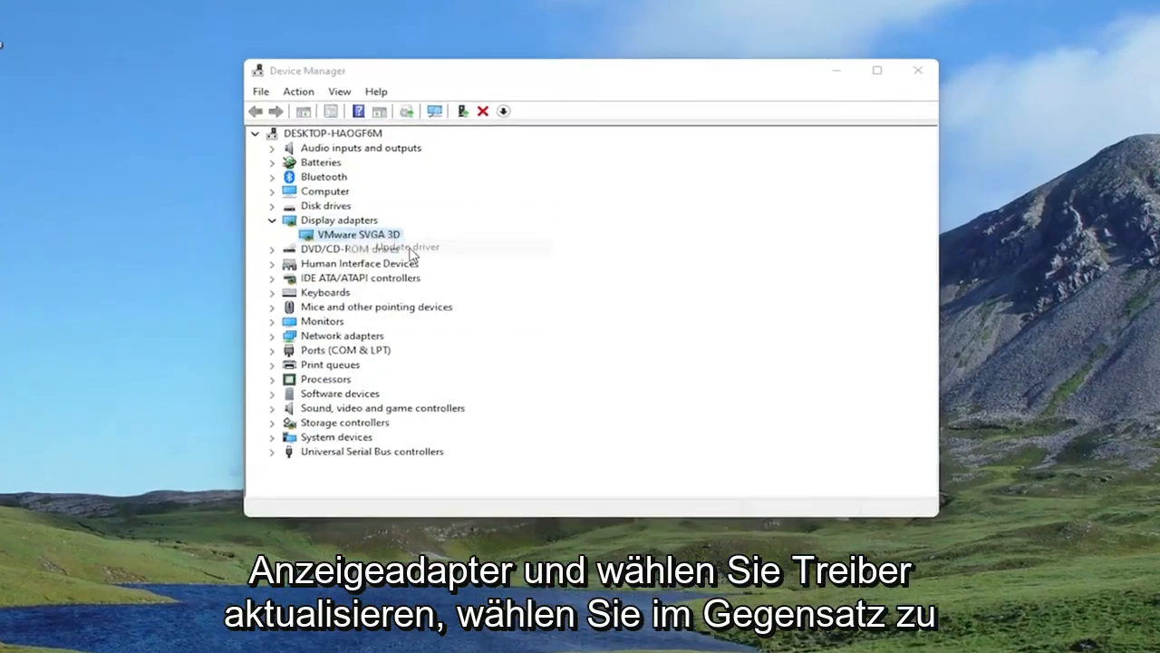
Step: Reinstall the VMware SVGA 3D driver from the list of drivers on this computer
click(399, 247)
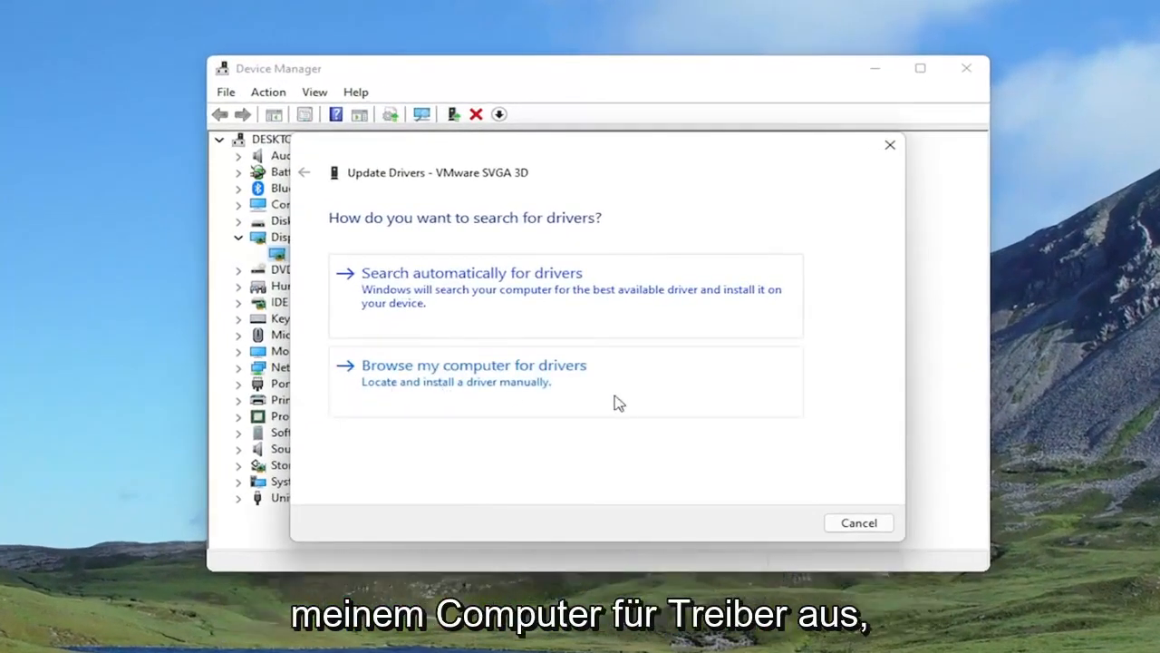
click(473, 364)
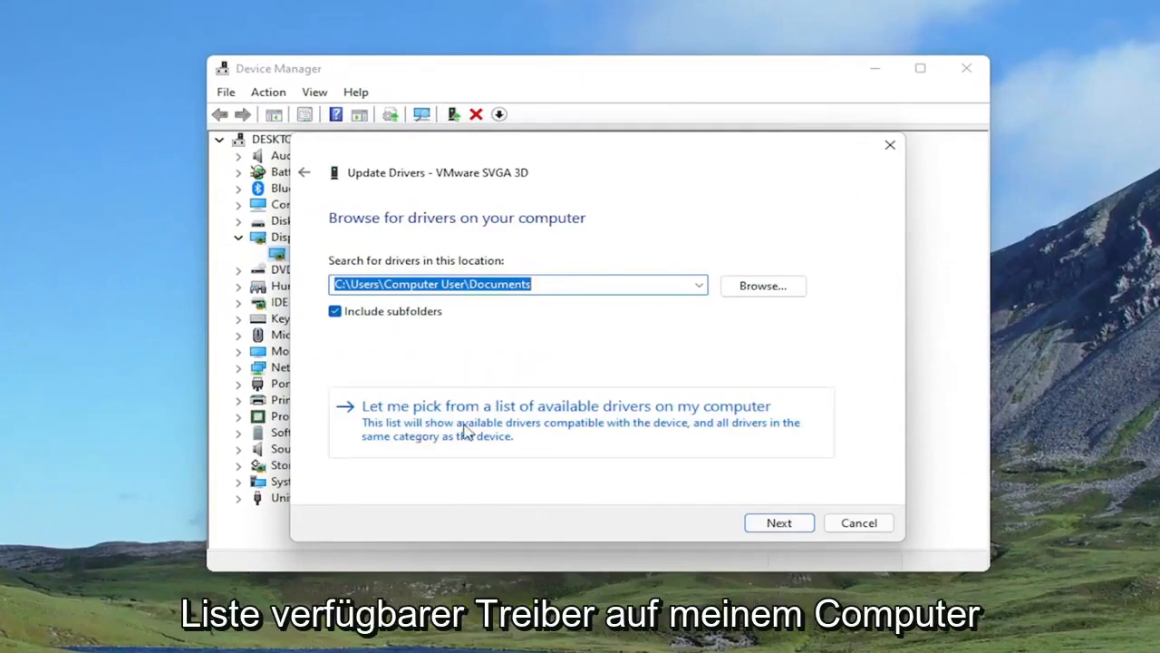
click(566, 405)
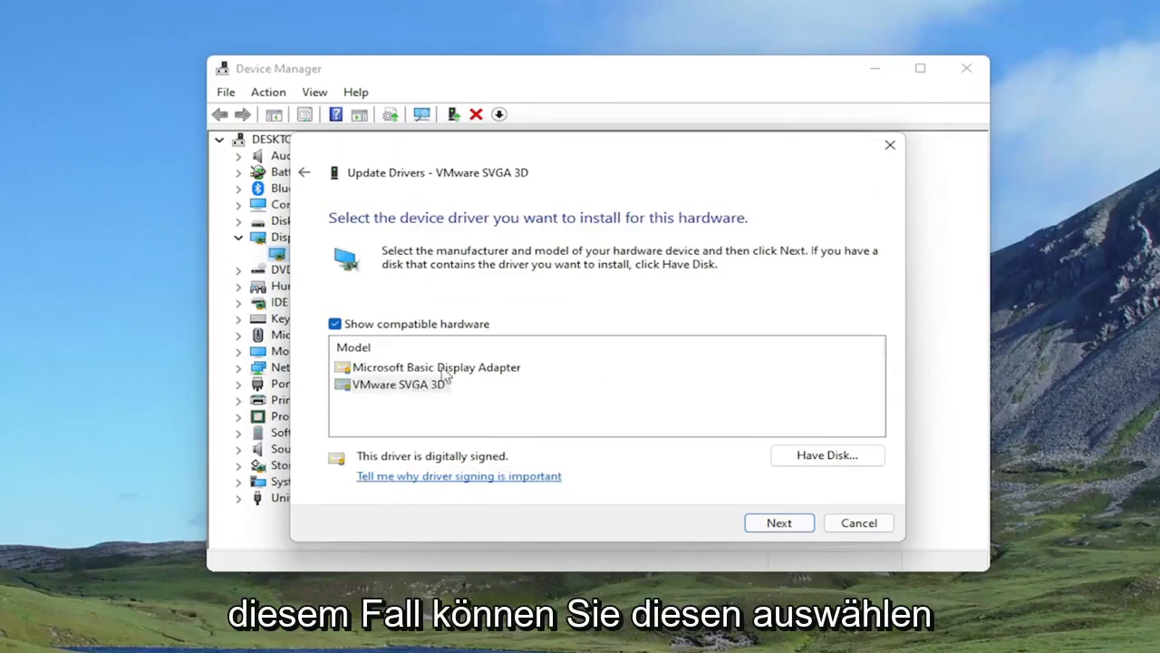
click(778, 522)
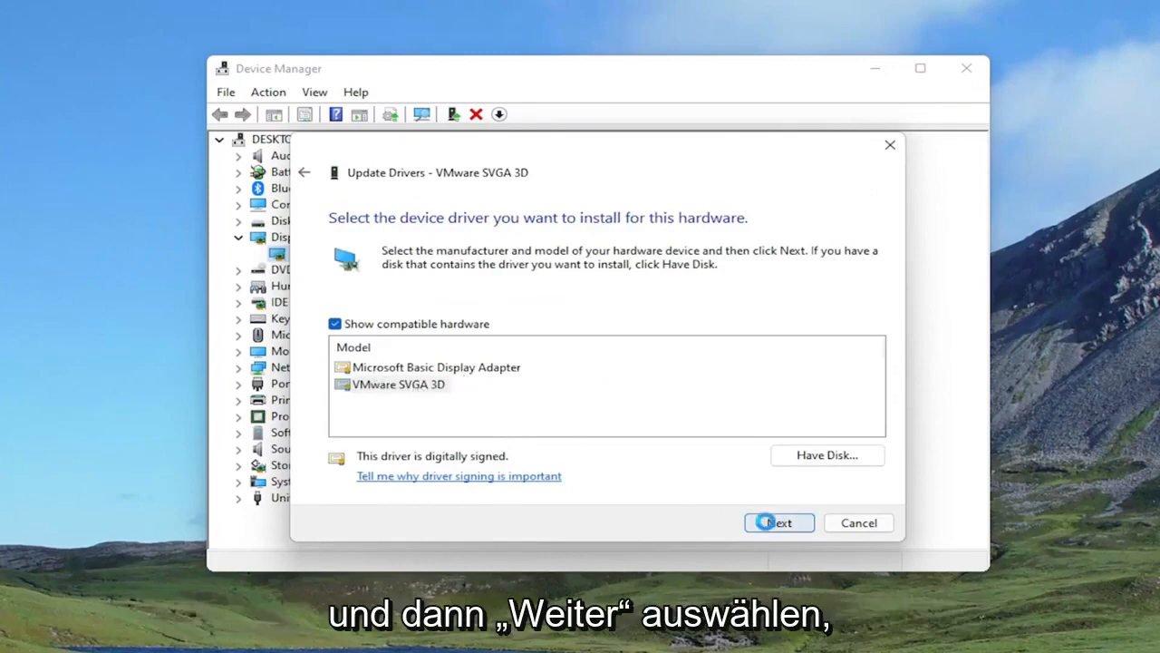
click(779, 522)
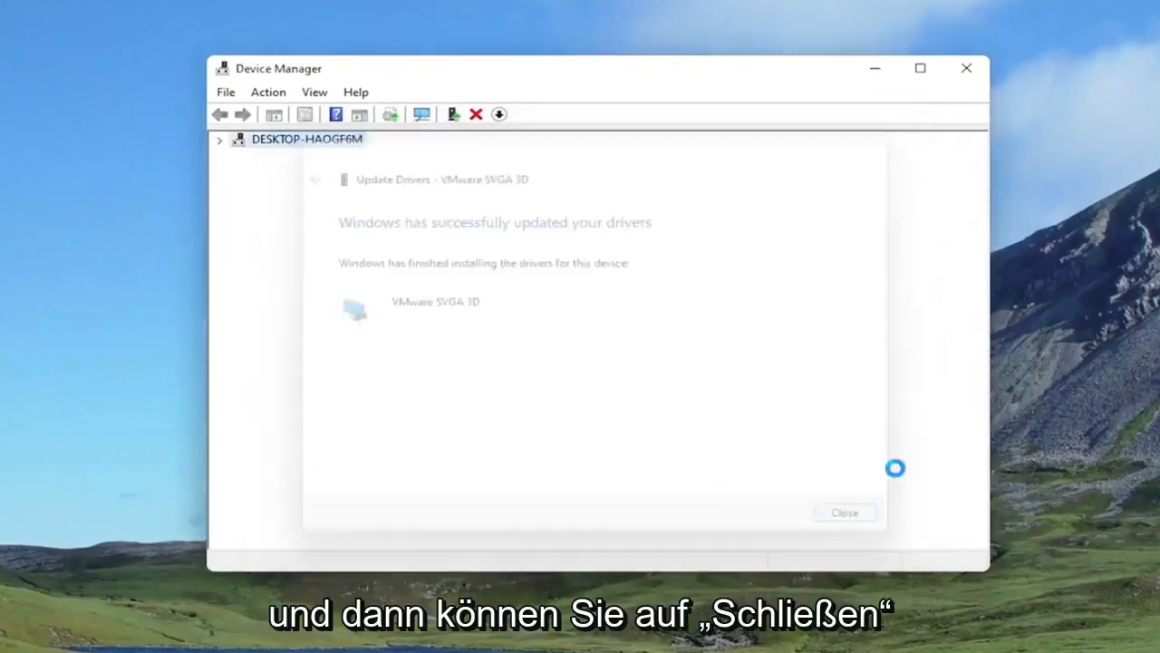
click(844, 512)
text(apps and)
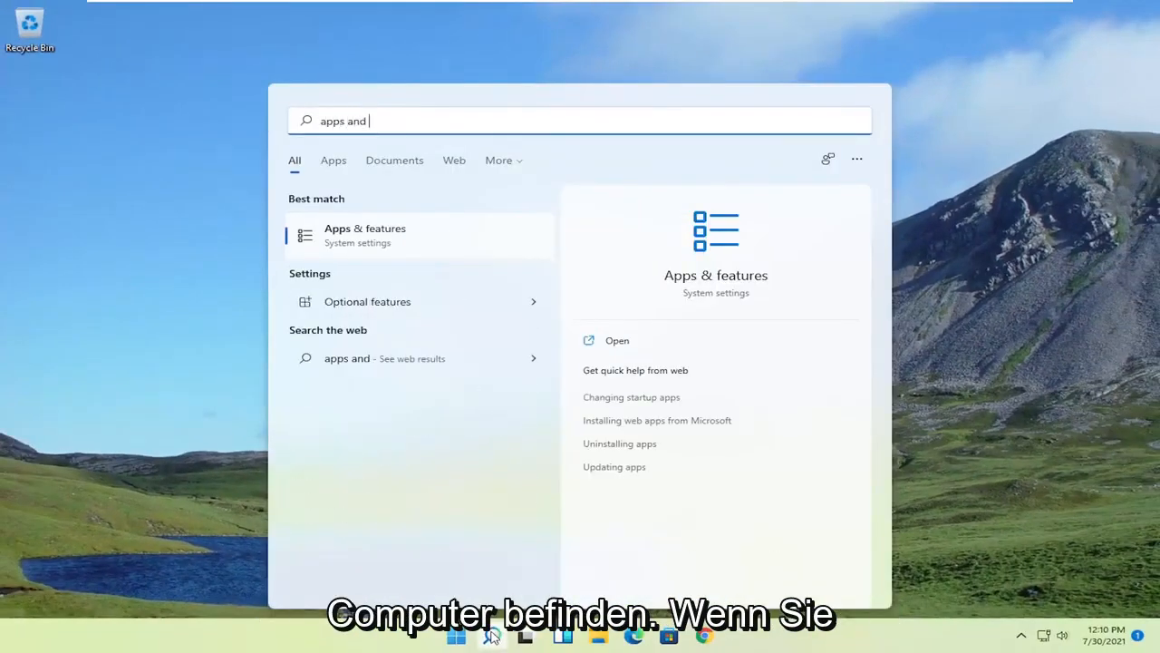
Step: Open Apps & features and scroll the installed apps to CCleaner and Google Chrome
click(364, 235)
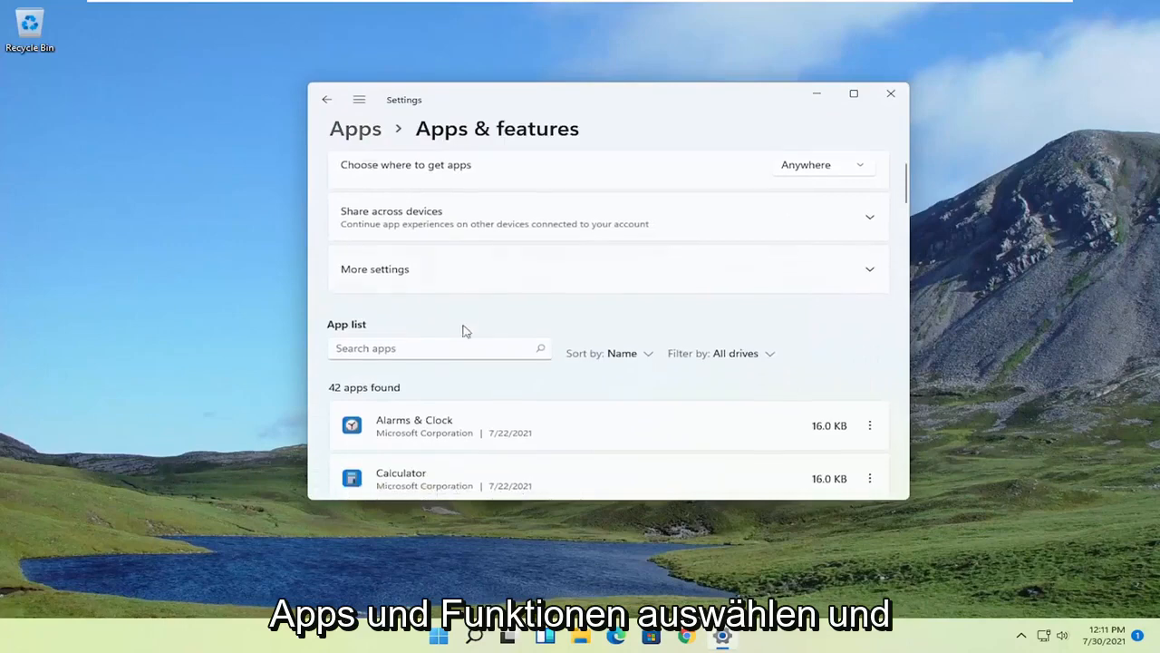
scroll(down, 3)
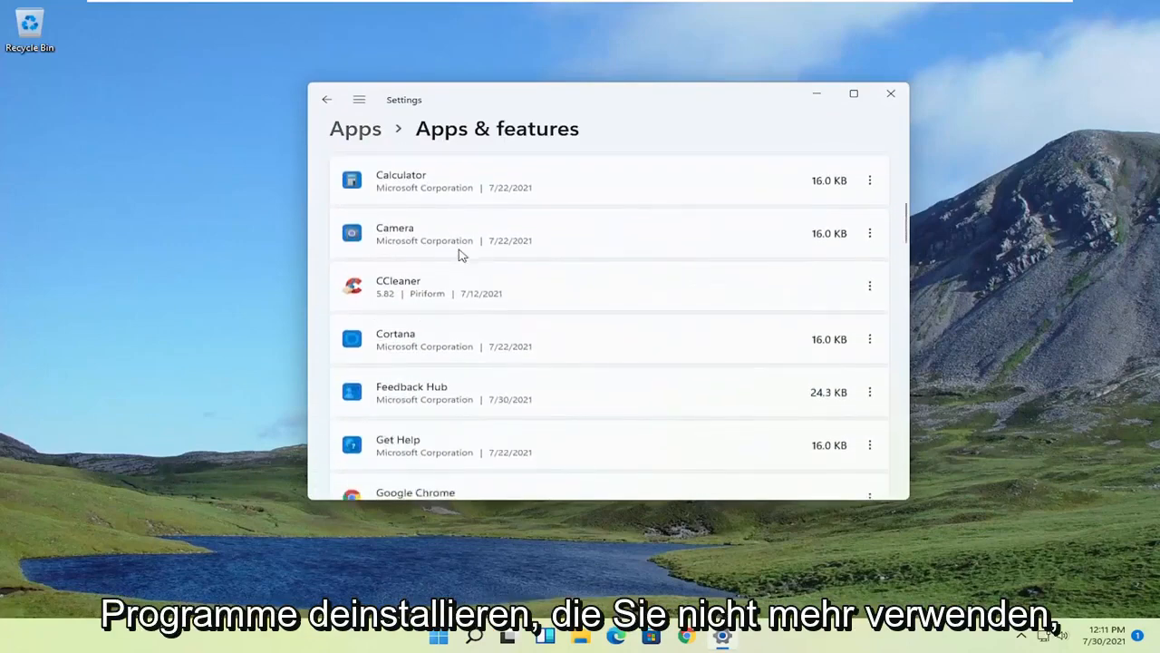
scroll(down, 3)
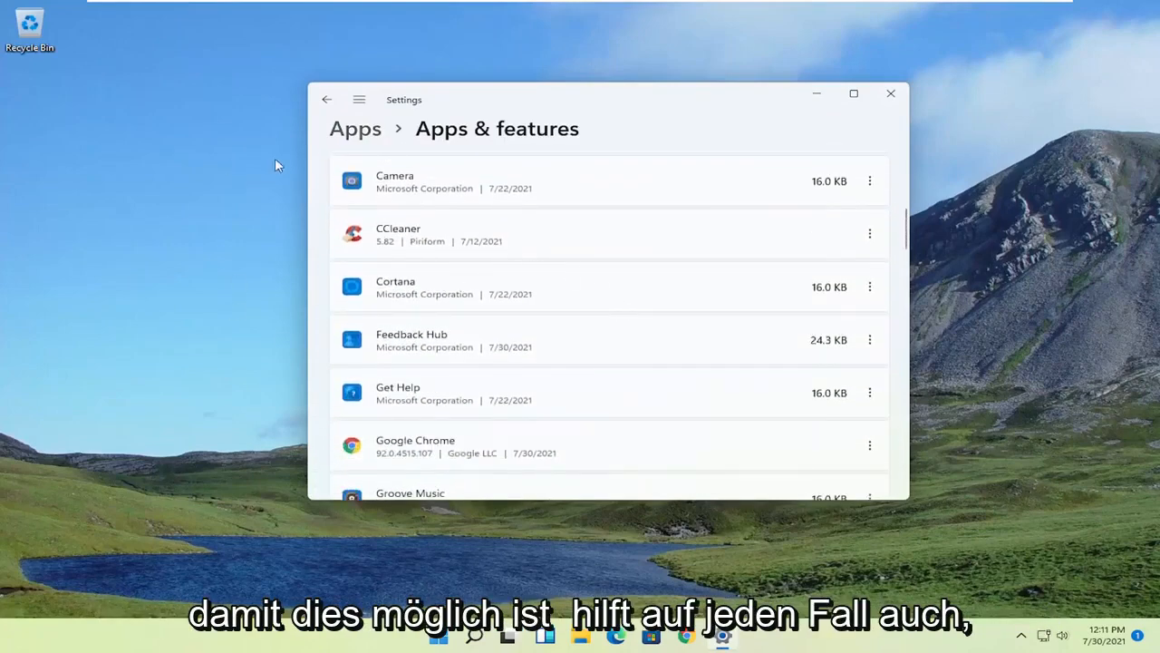
mouse_move(431, 420)
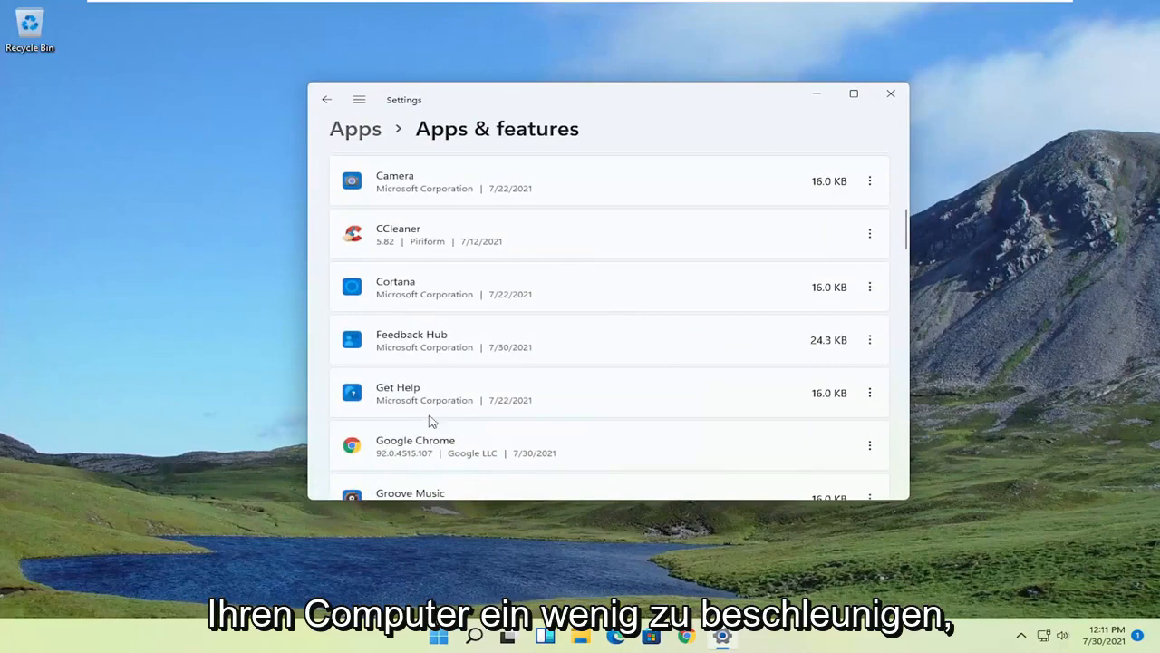
mouse_move(338, 425)
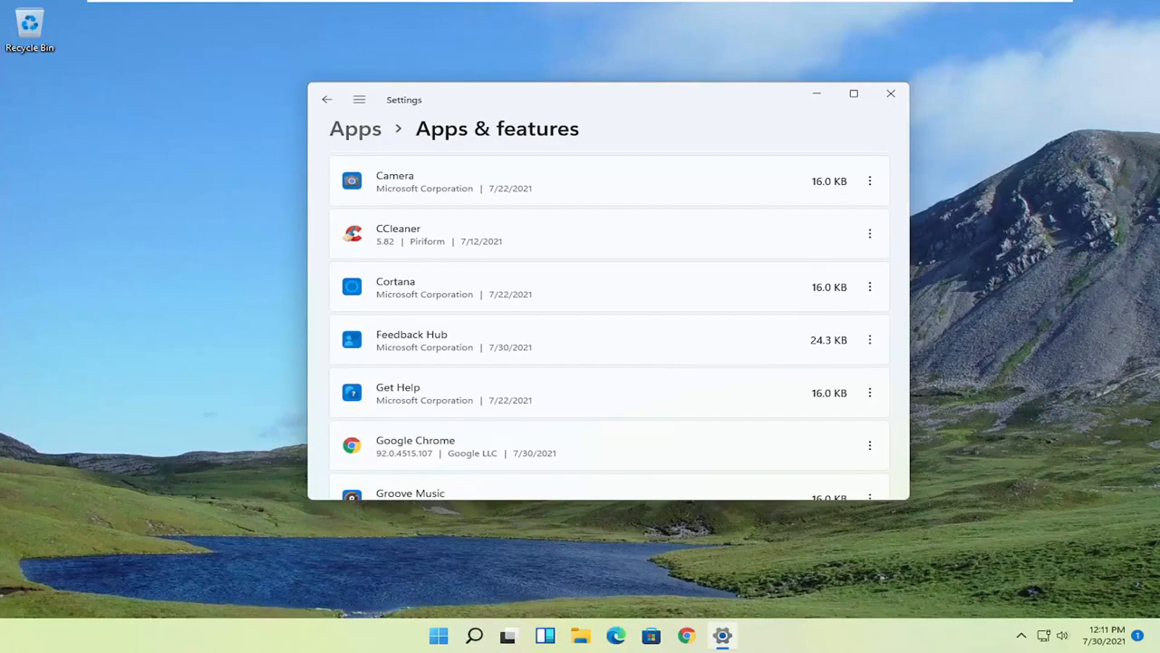
mouse_move(885, 93)
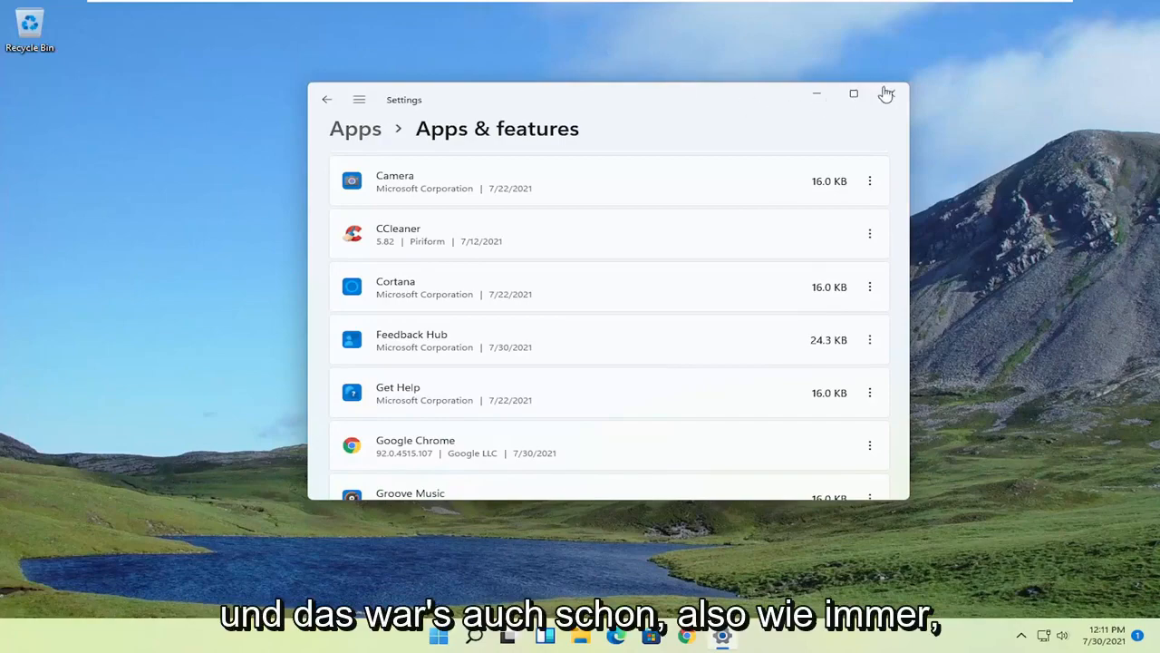